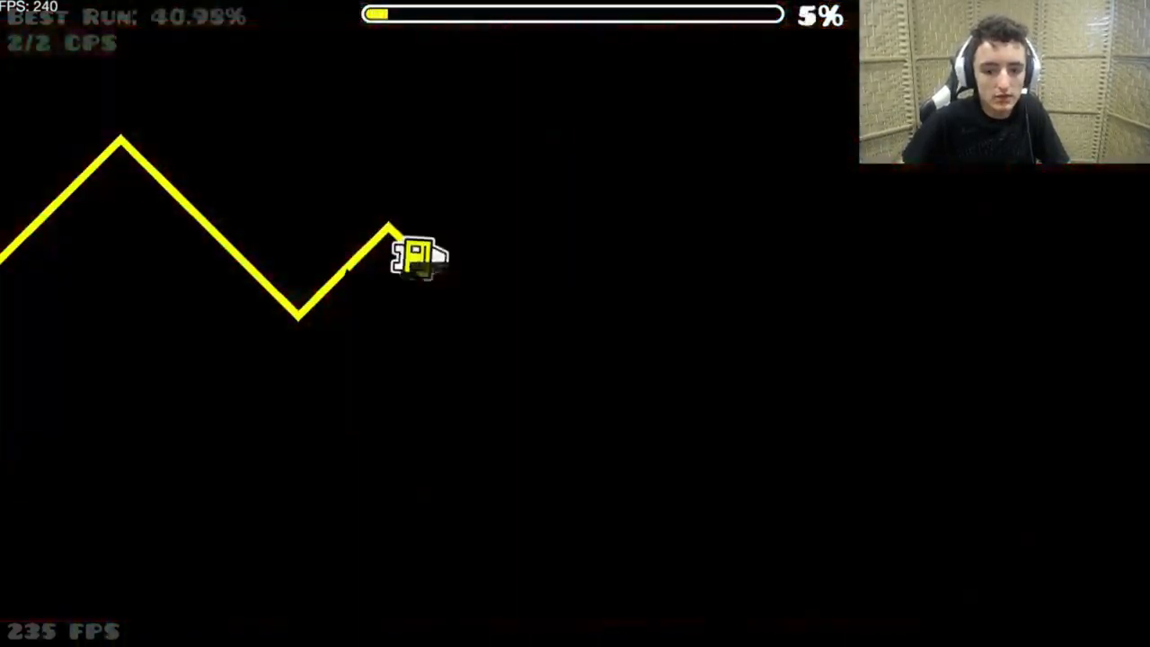
# Step: Replay the level from 0%, guiding the cube and wave through the opening to 14%
pyautogui.click(413, 251)
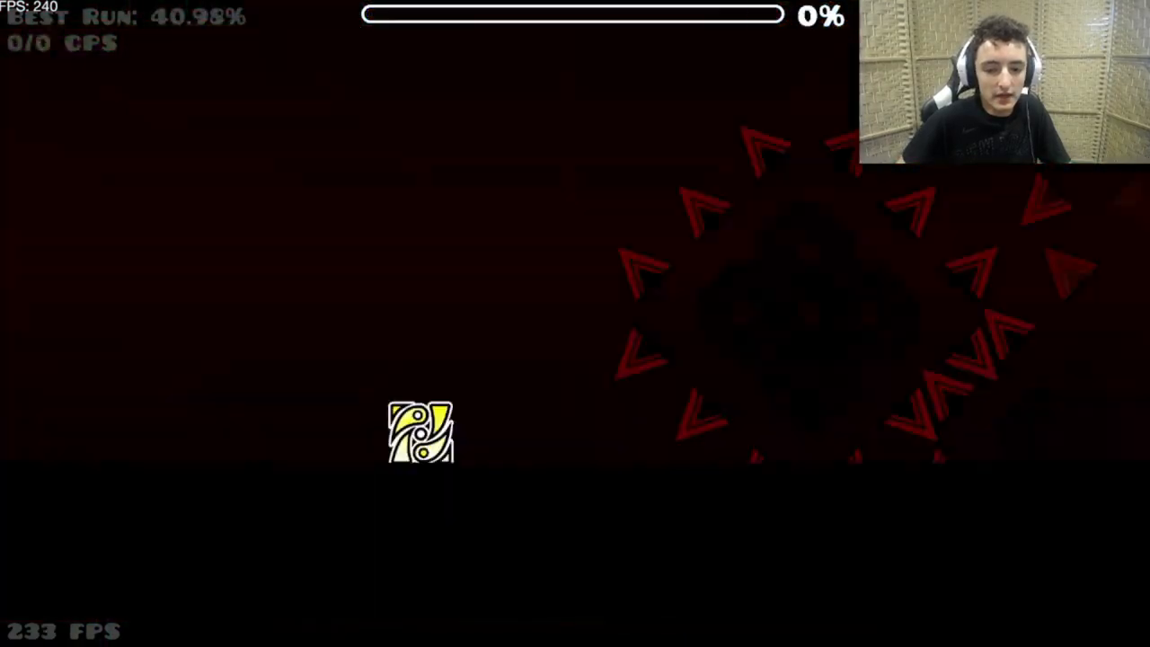
pyautogui.click(422, 432)
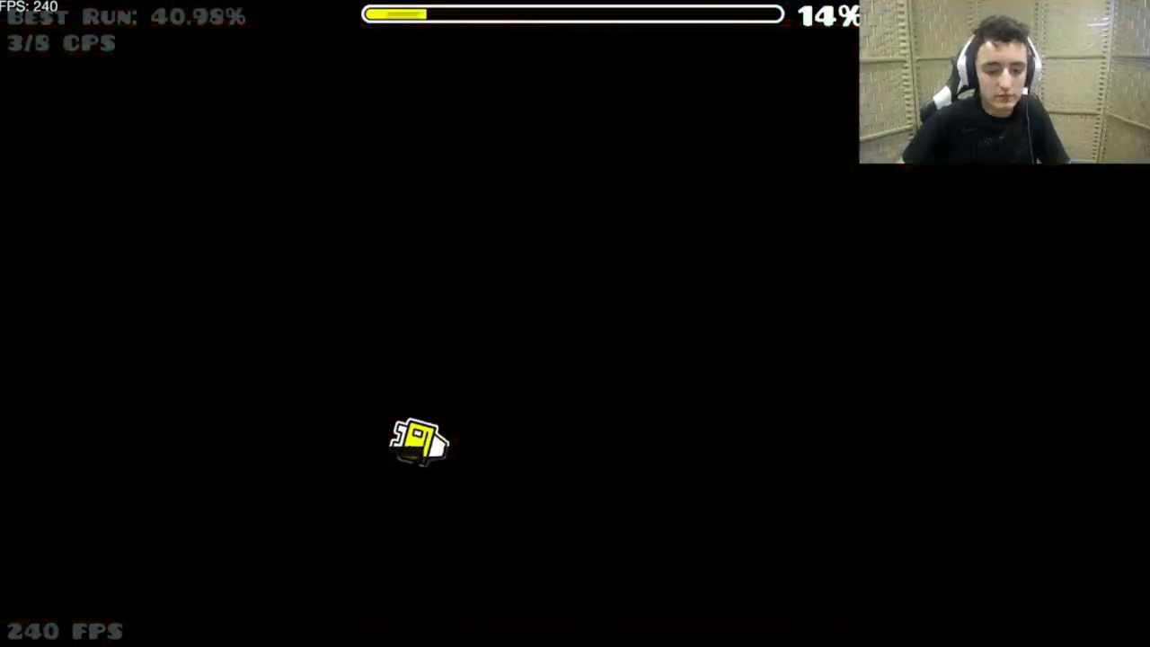